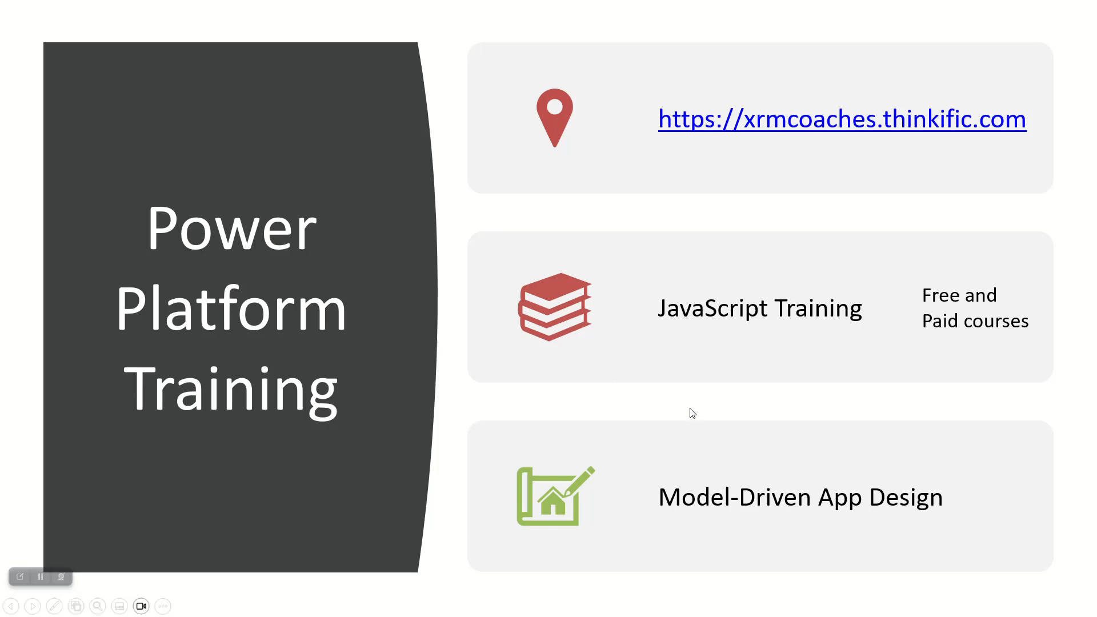
mouse_move(789, 506)
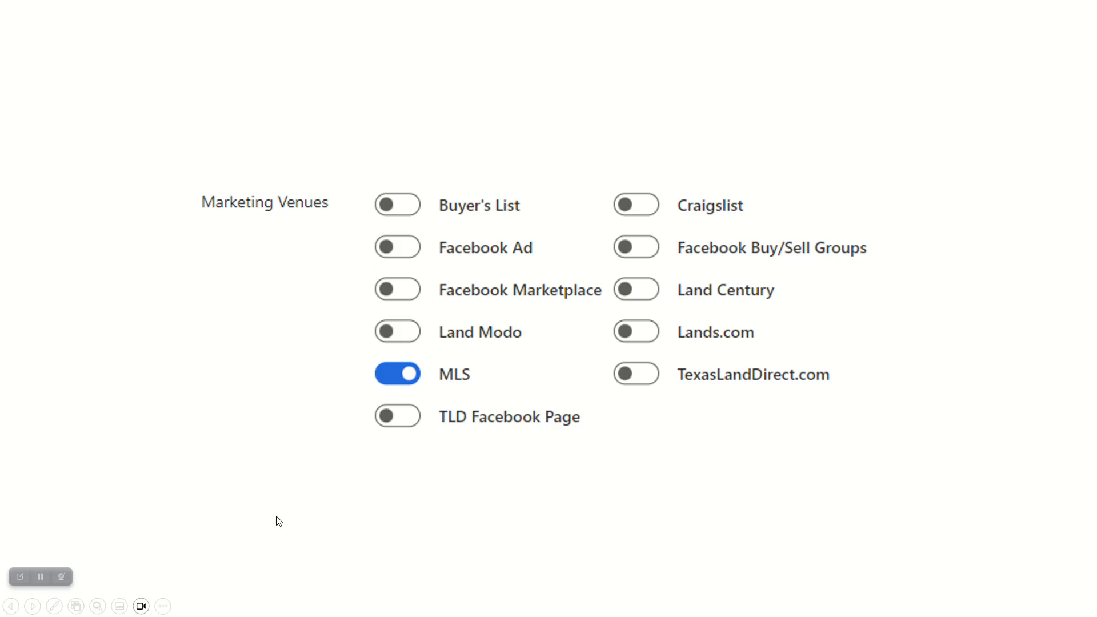
mouse_move(369, 514)
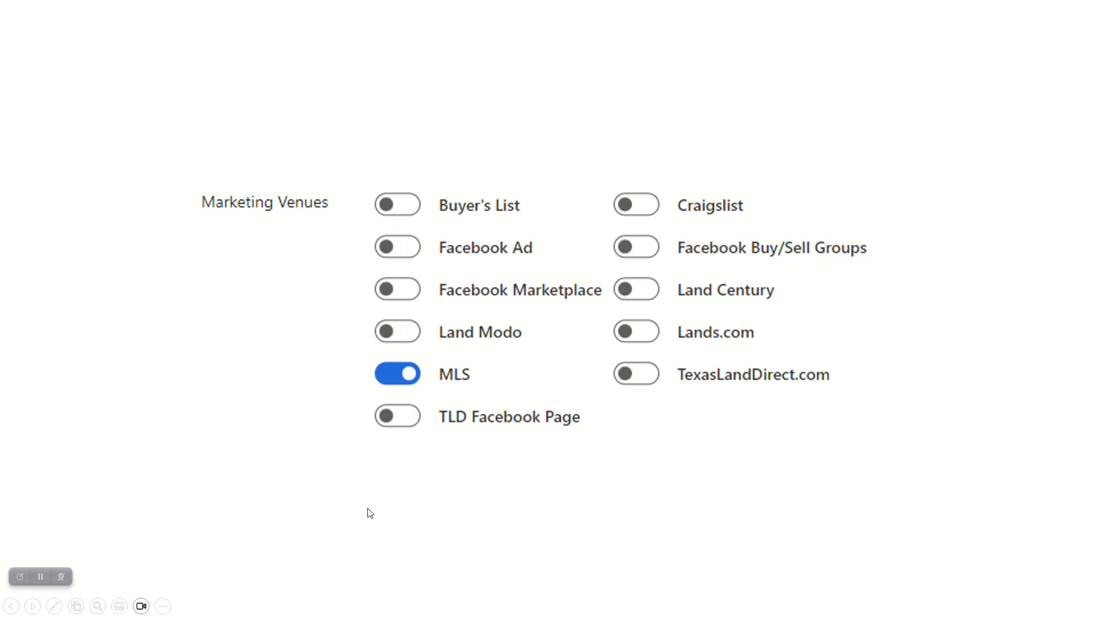